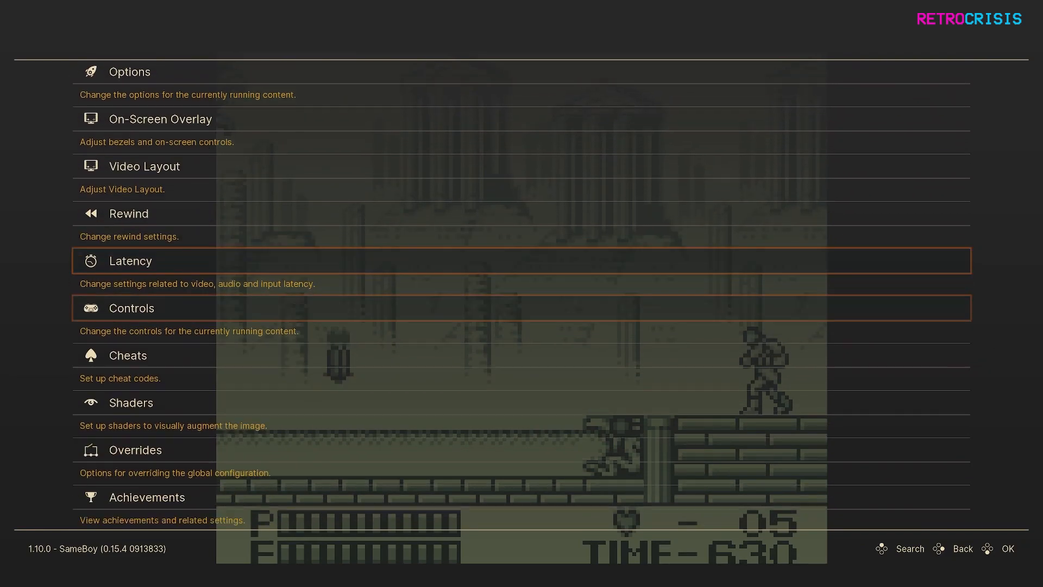
# Step: Open the Quick Menu Shaders and choose Load to browse shader presets from disk
pyautogui.click(131, 402)
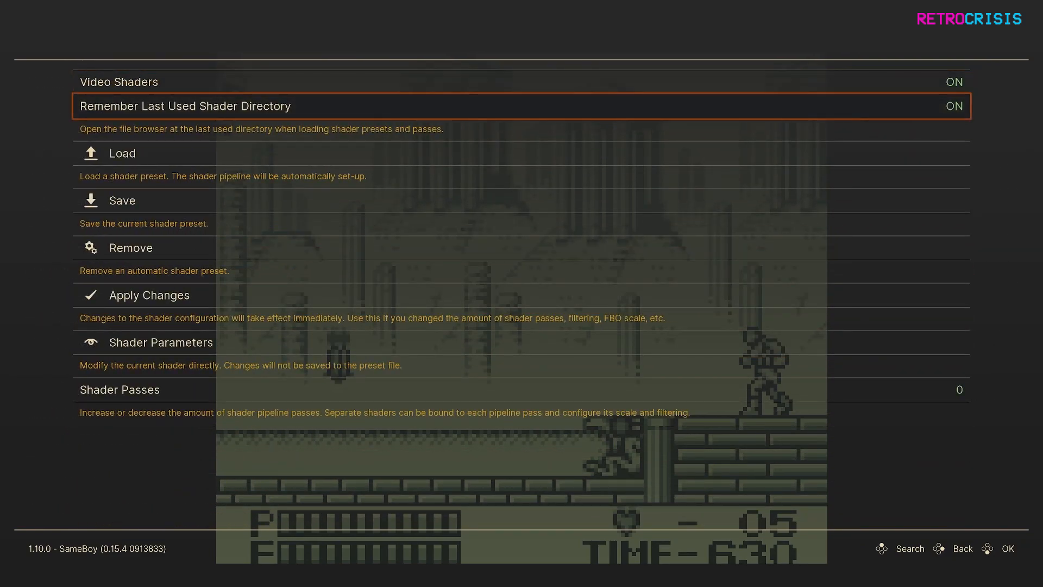
pyautogui.click(121, 152)
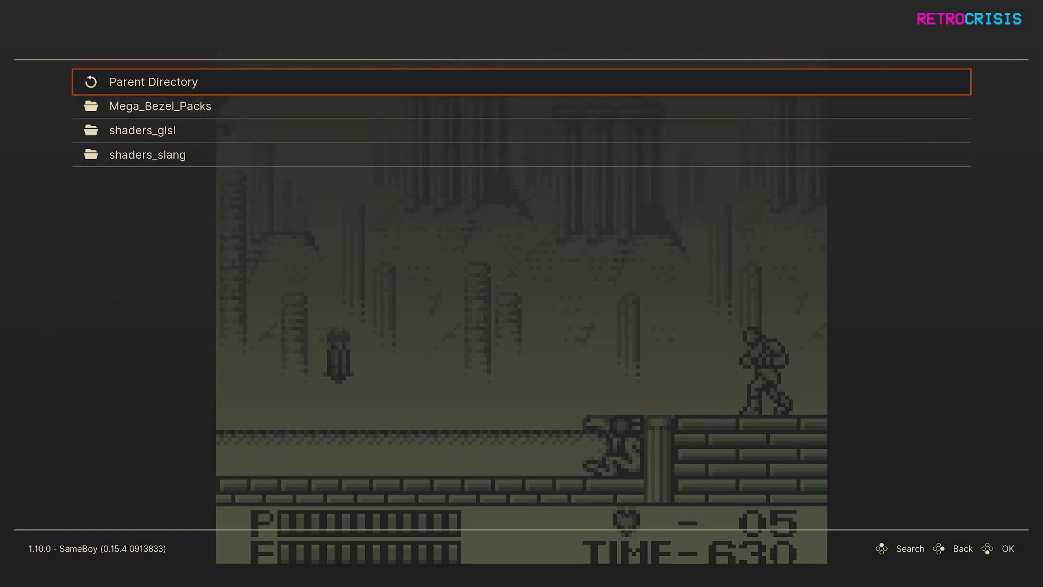
# Step: Navigate down the shader folder list and enter the shaders_slang collection
pyautogui.press('Down')
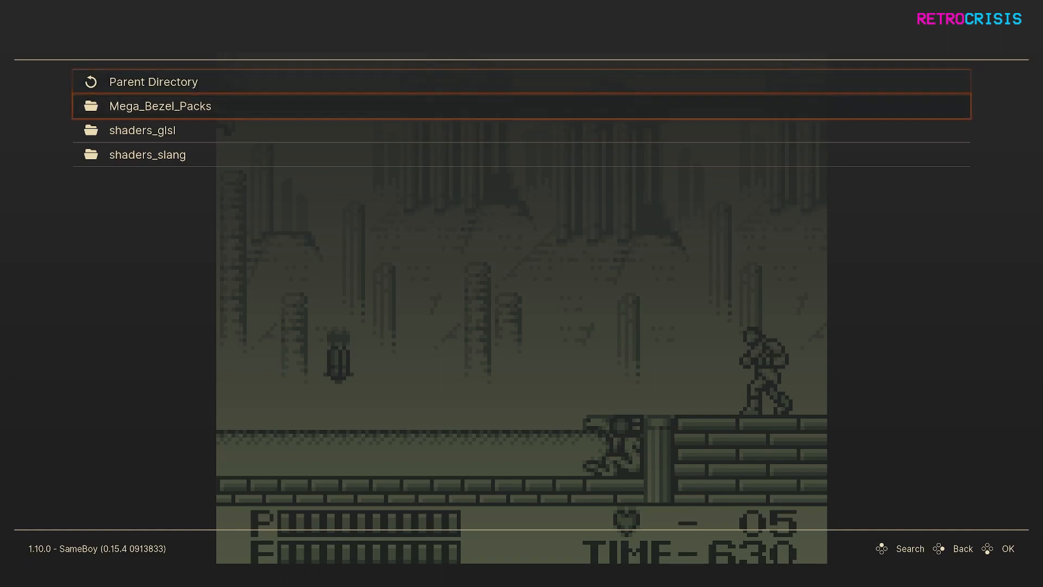
pyautogui.press('Down')
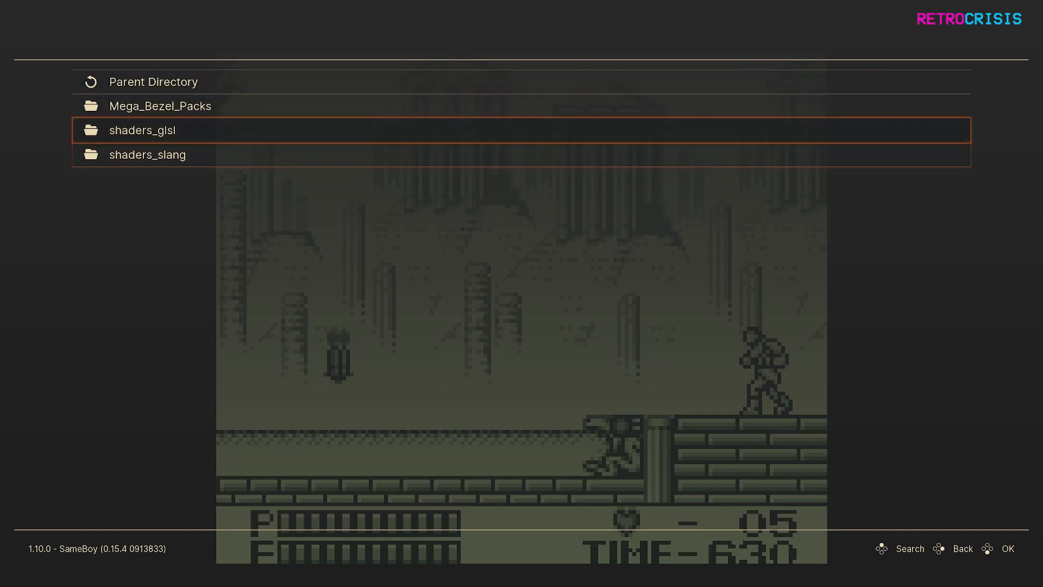
pyautogui.click(142, 131)
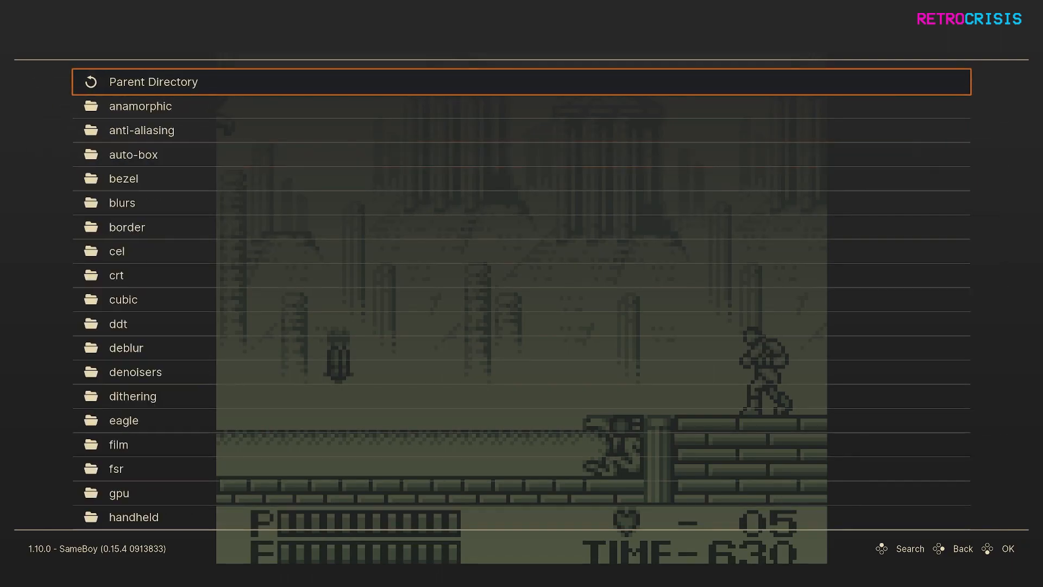
# Step: Enter the handheld shader folder and move down toward the gameboy.slangp preset
pyautogui.scroll(-3)
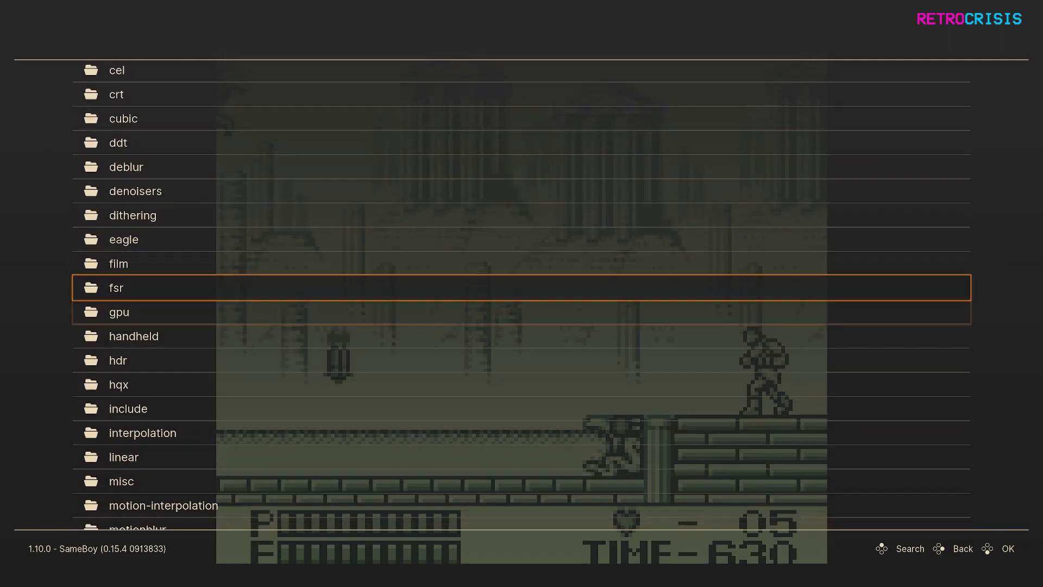
pyautogui.click(115, 286)
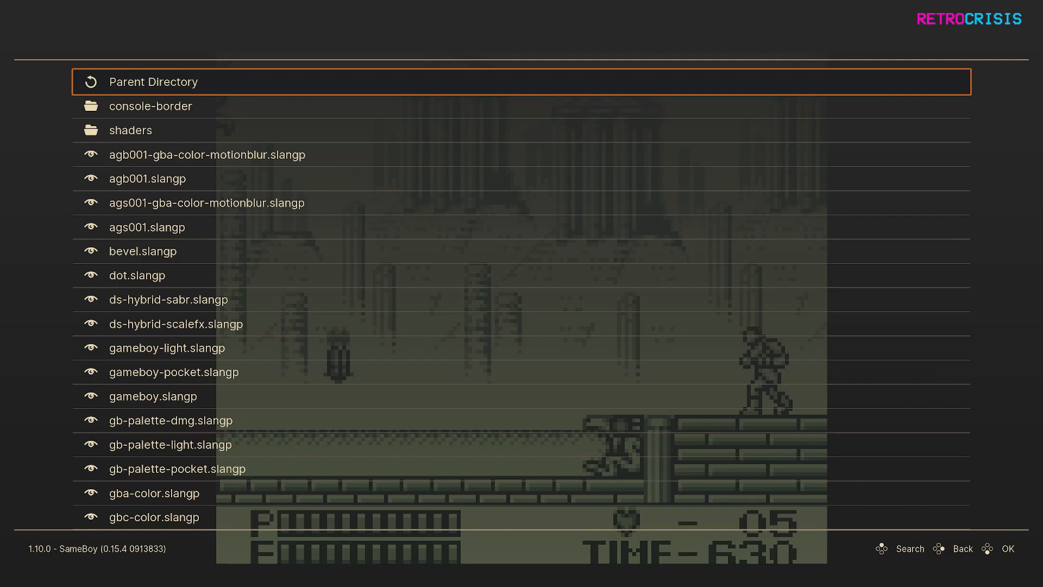
pyautogui.press('Down')
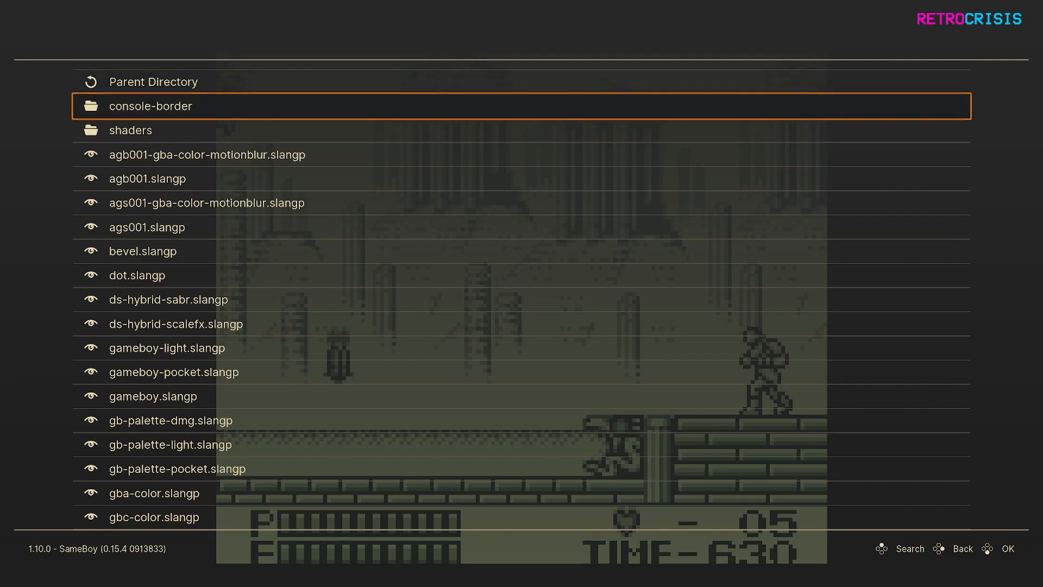
pyautogui.scroll(-3)
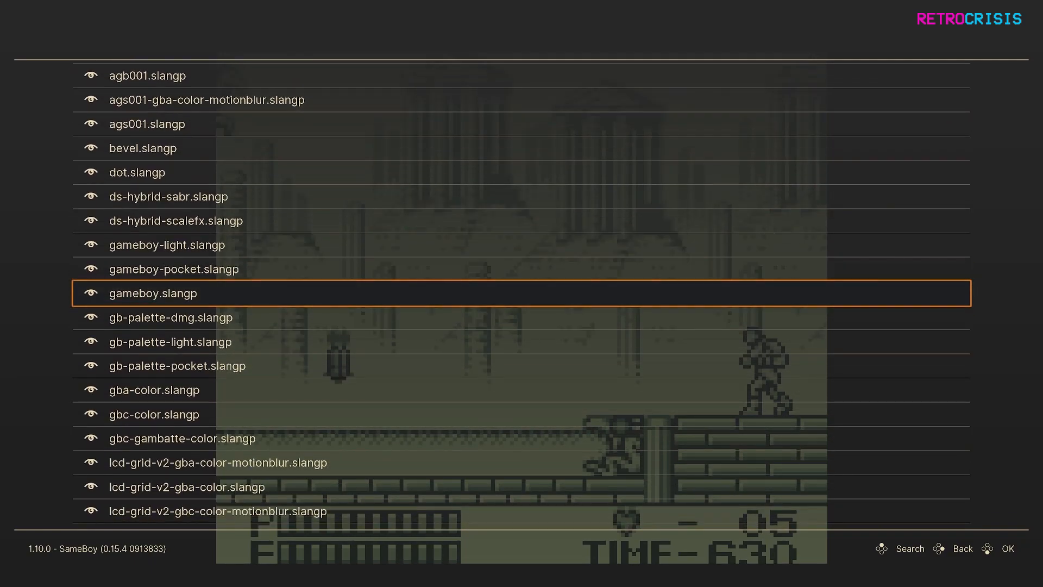